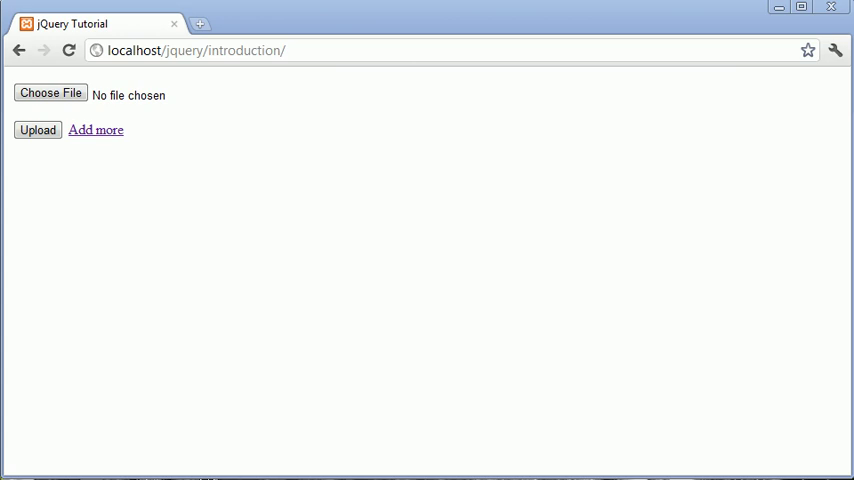
mouse_move(164, 96)
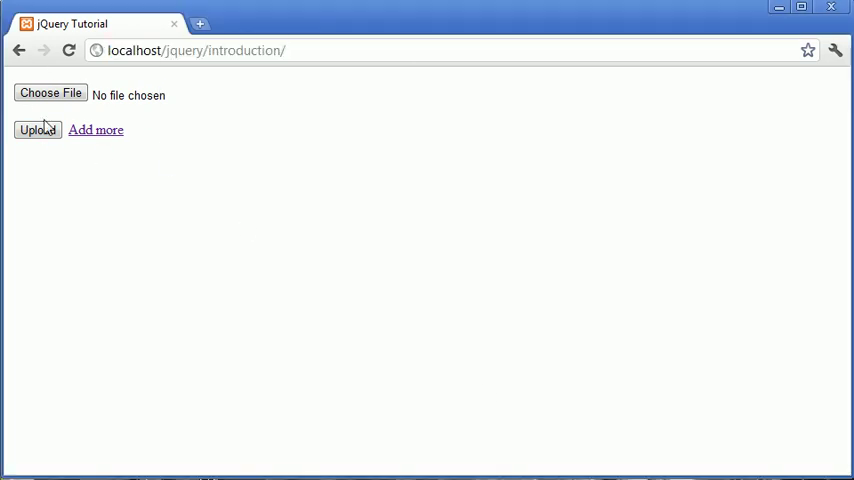
mouse_move(145, 98)
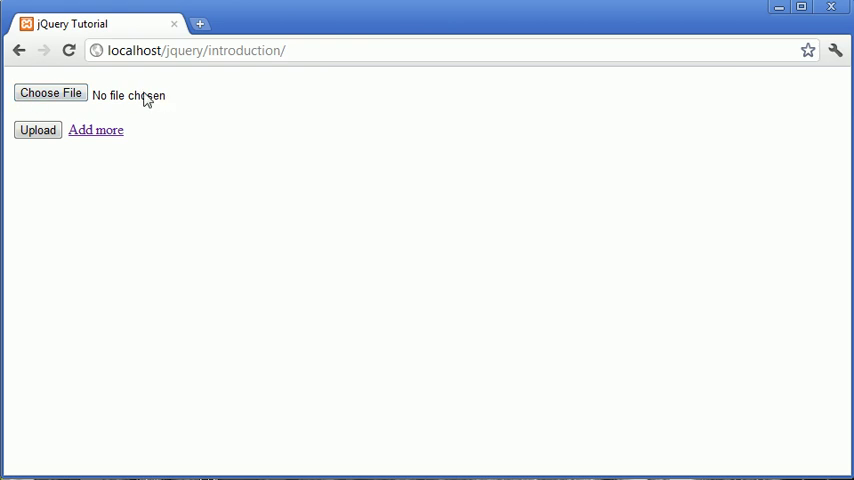
mouse_move(115, 116)
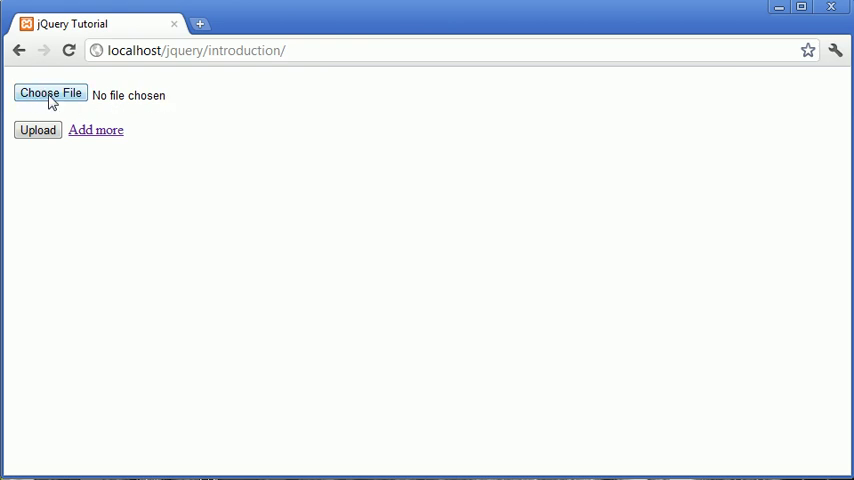
- Add two more file fields to the upload form
click(50, 92)
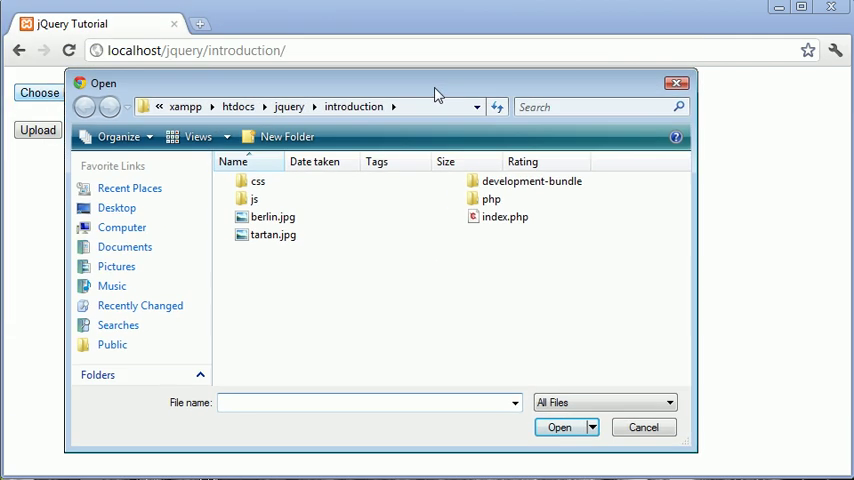
click(643, 427)
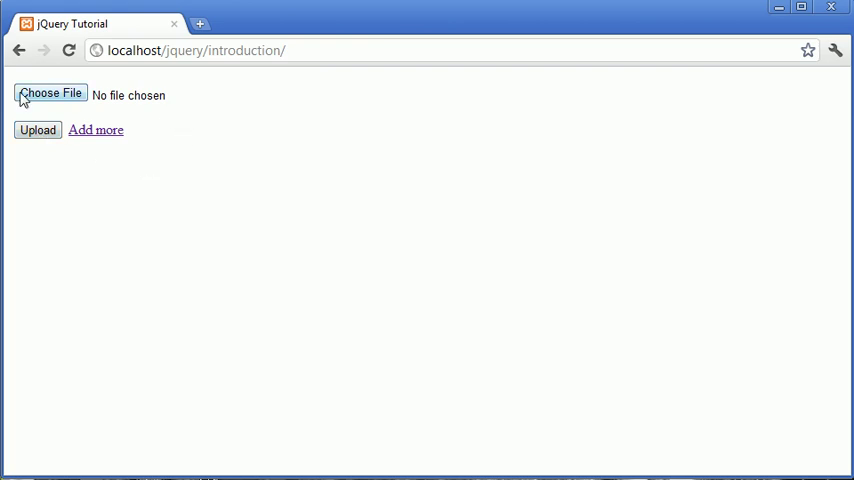
mouse_move(42, 148)
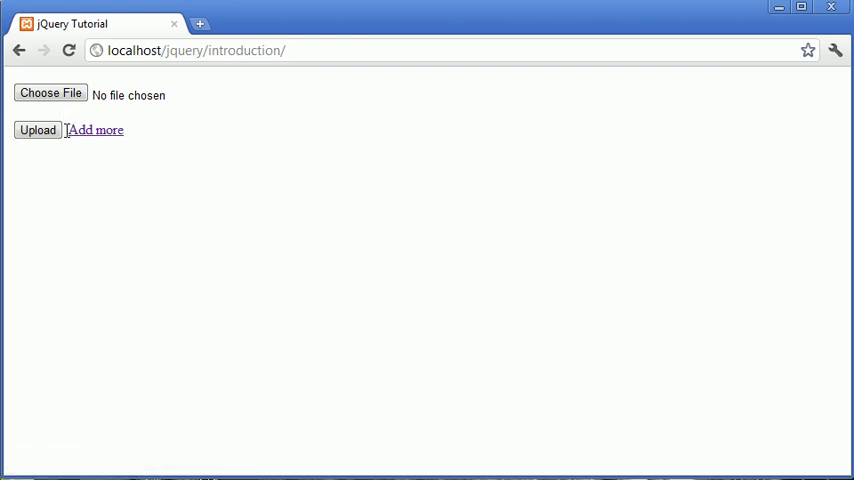
mouse_move(95, 130)
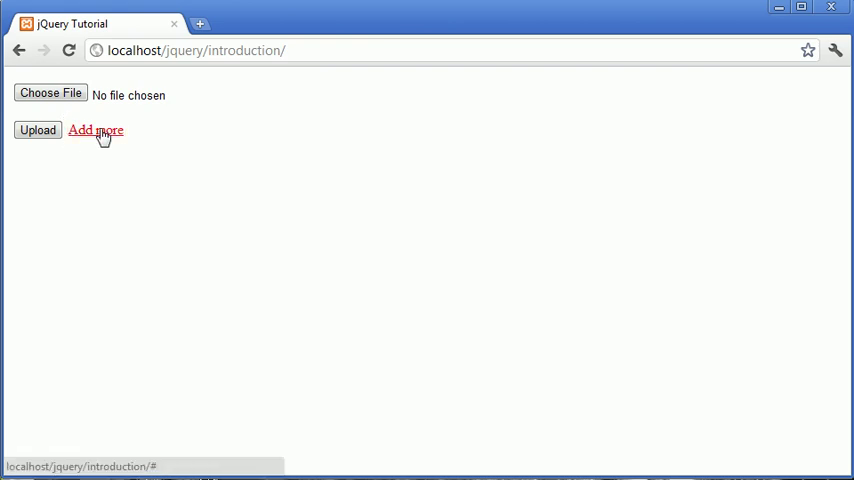
click(95, 130)
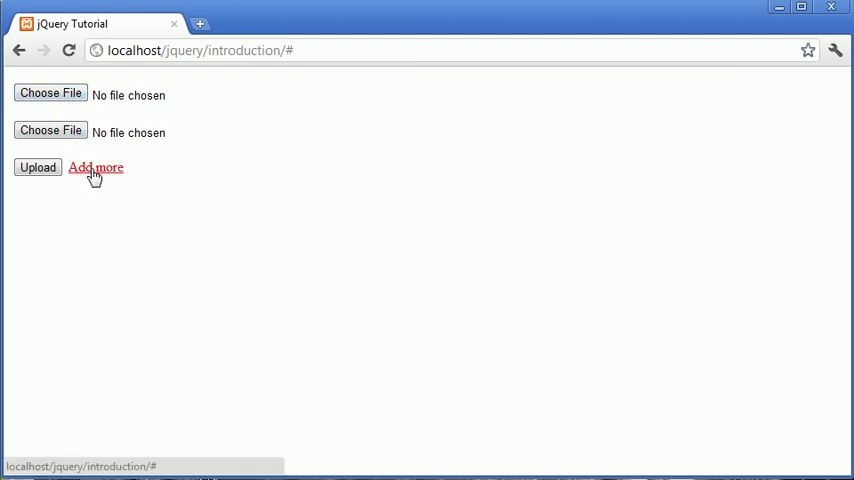
click(95, 167)
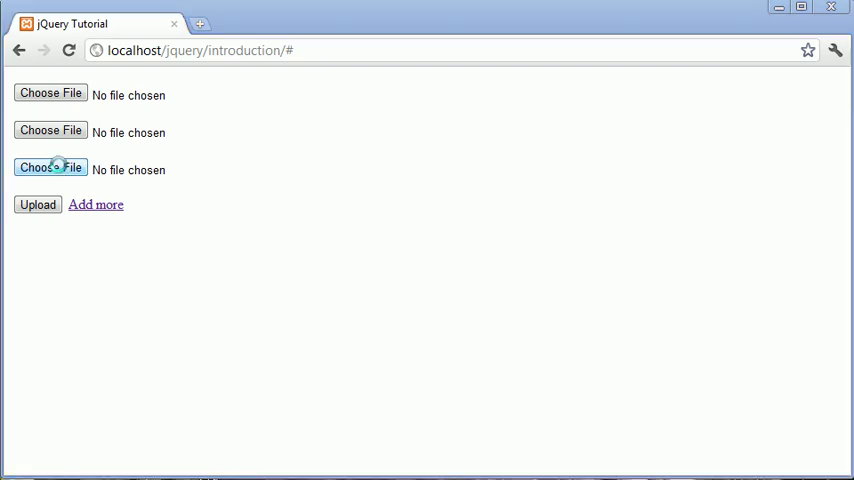
- Choose berlin.jpg, tartan.jpg and index.php in the file fields for upload
click(50, 167)
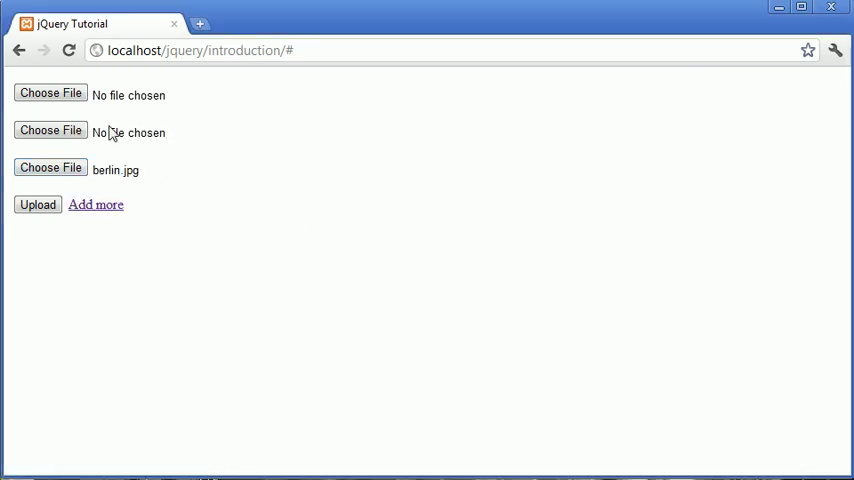
click(50, 130)
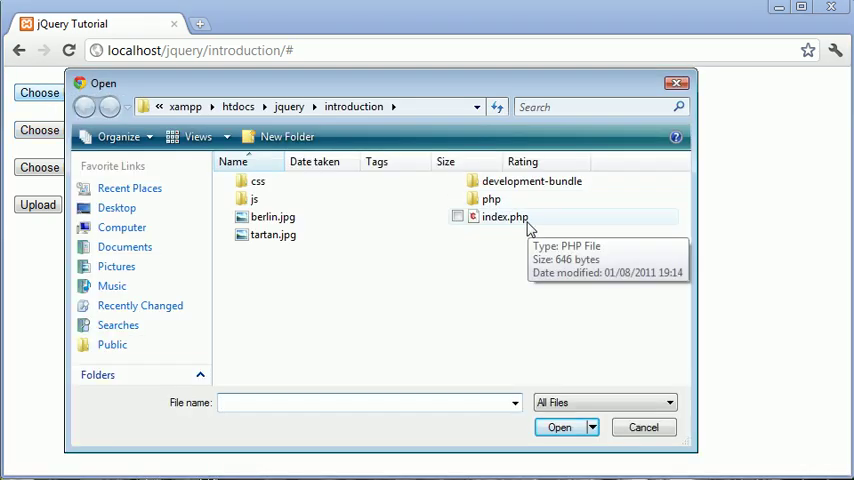
click(558, 427)
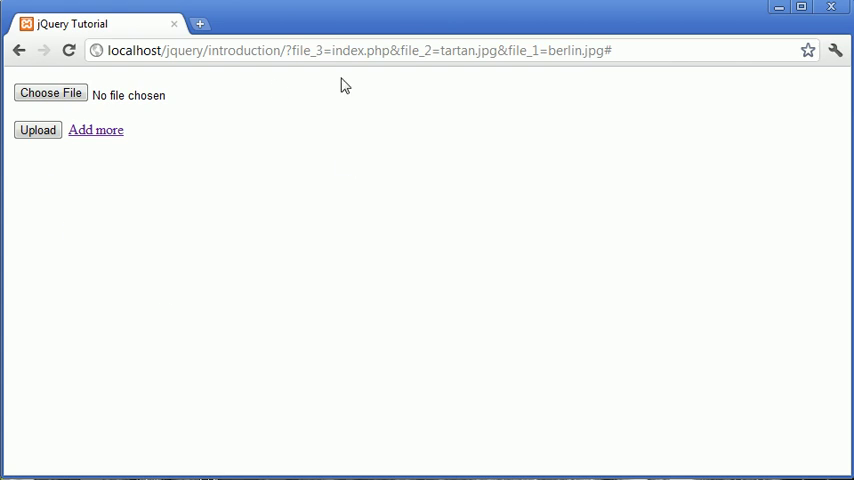
mouse_move(310, 314)
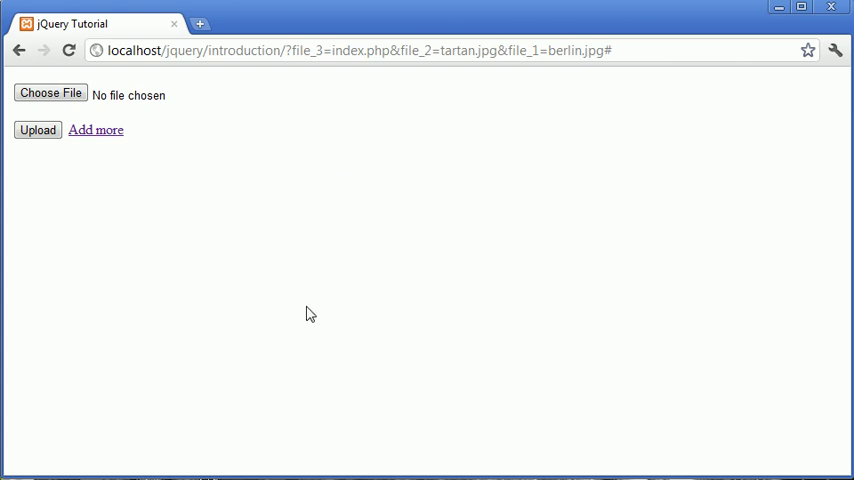
mouse_move(107, 239)
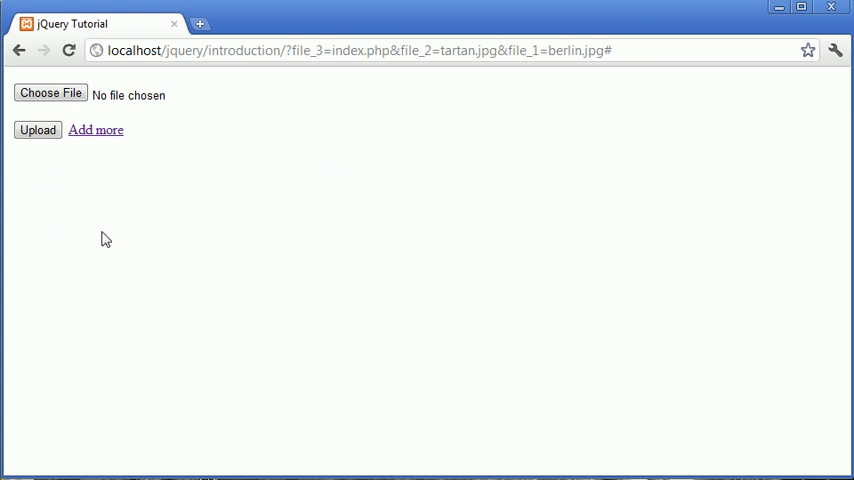
mouse_move(296, 225)
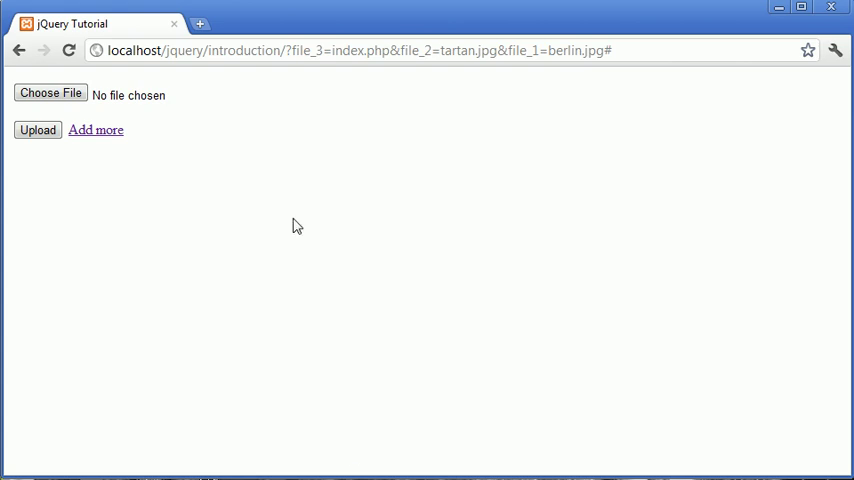
mouse_move(95, 131)
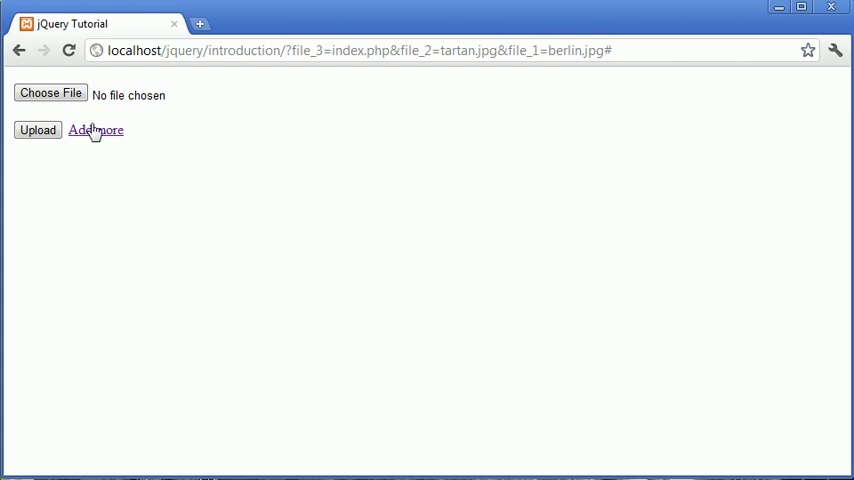
- Add a second and third empty file field with Add more
click(95, 130)
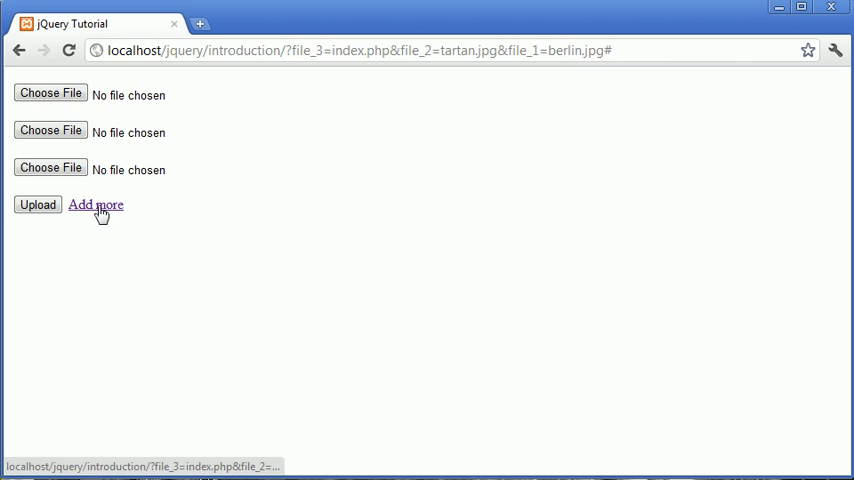
click(96, 204)
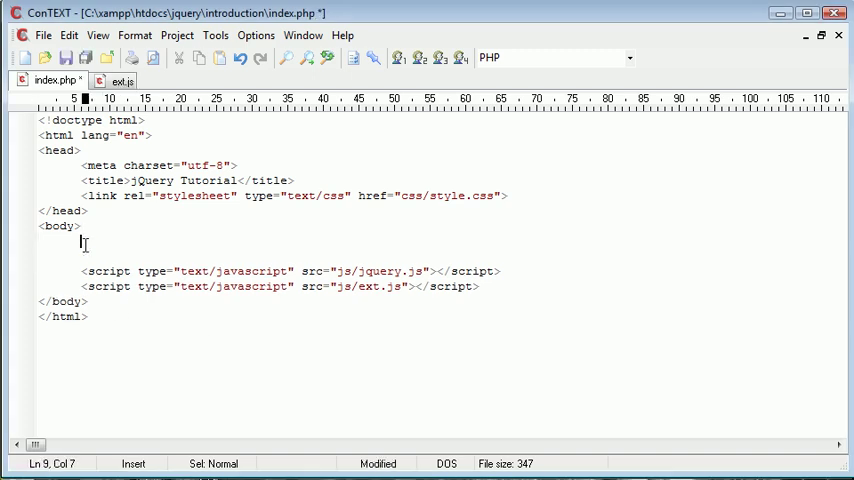
- Write the form tag with action "#", method "get" and enctype multipart/form-data
key(ctrl+s)
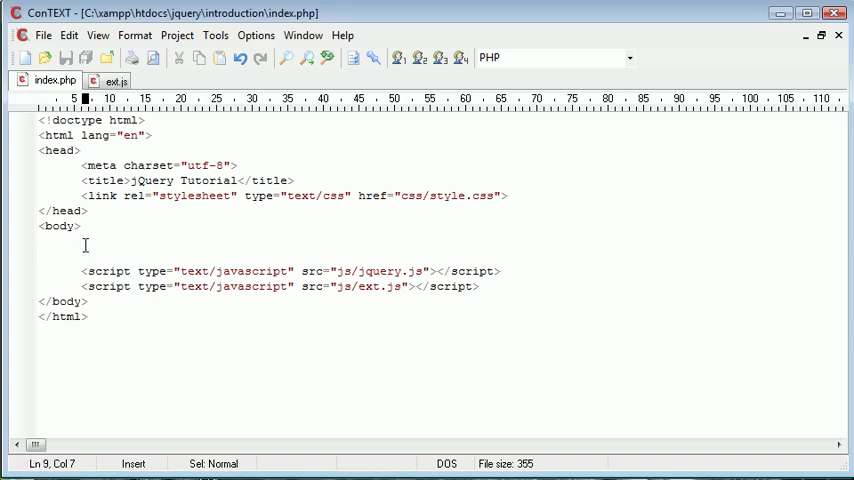
text(<for)
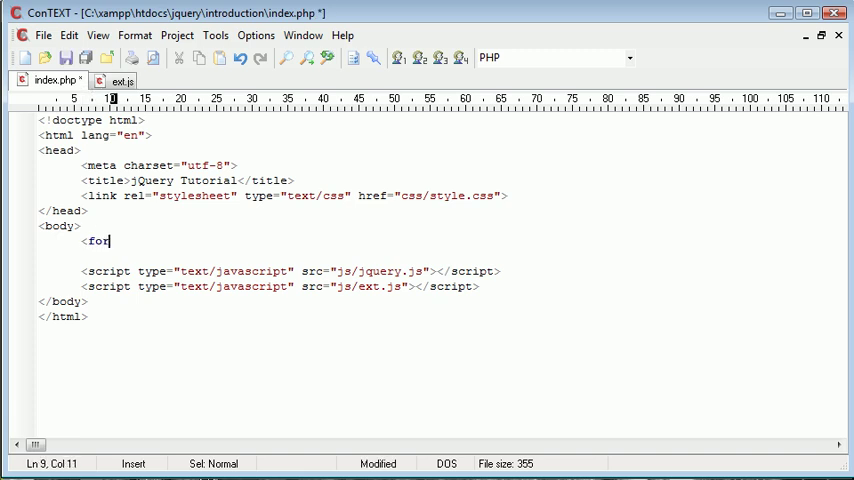
text(rm action="")
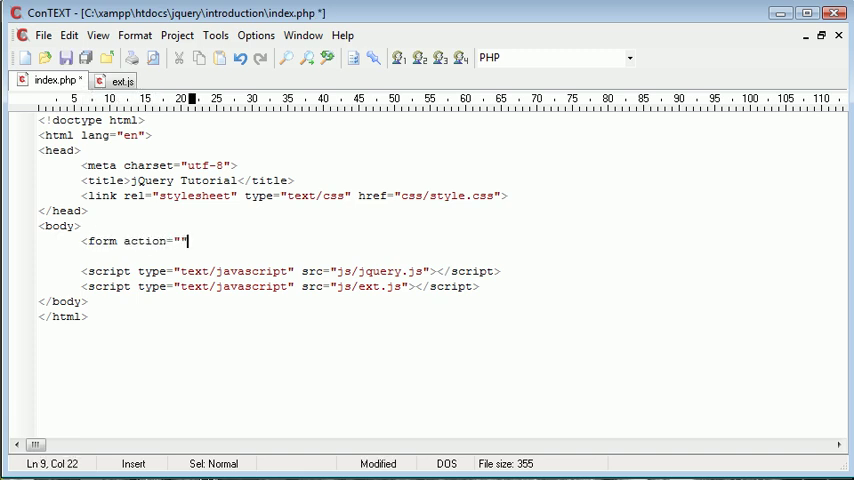
text(get)
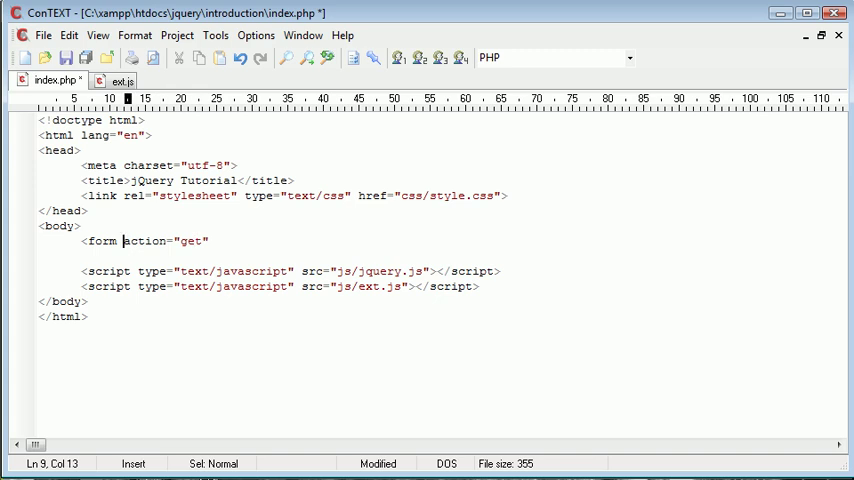
text(post)
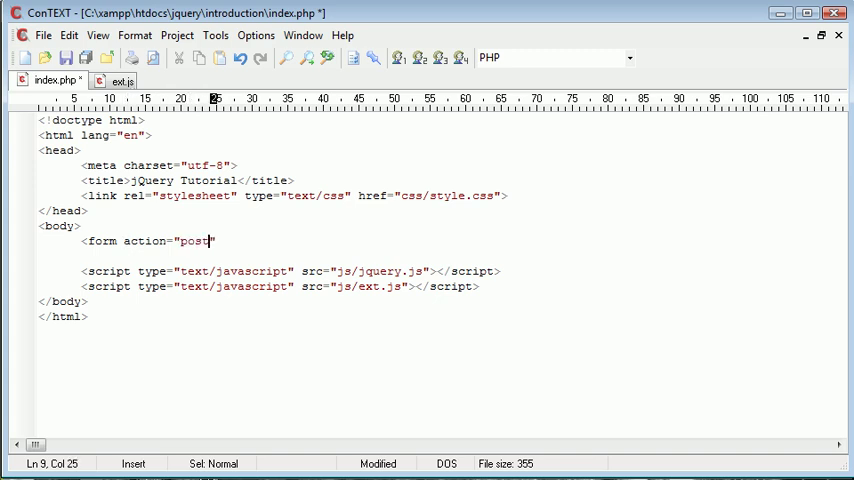
text(get)
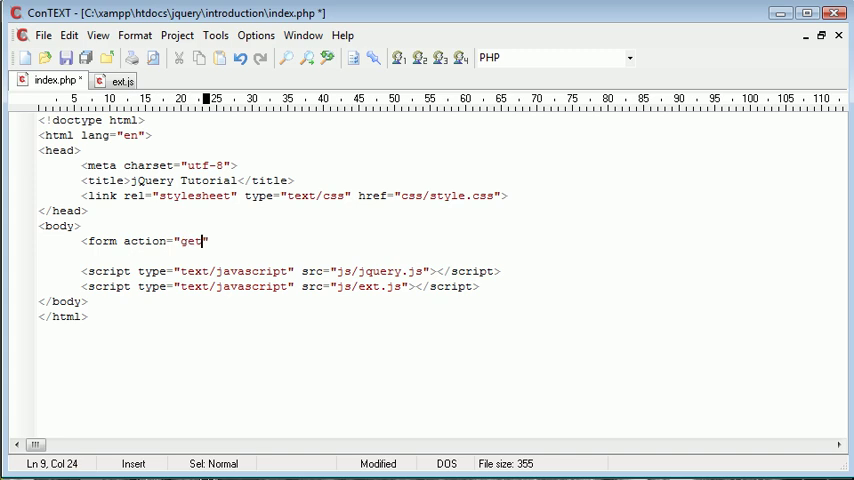
text(me)
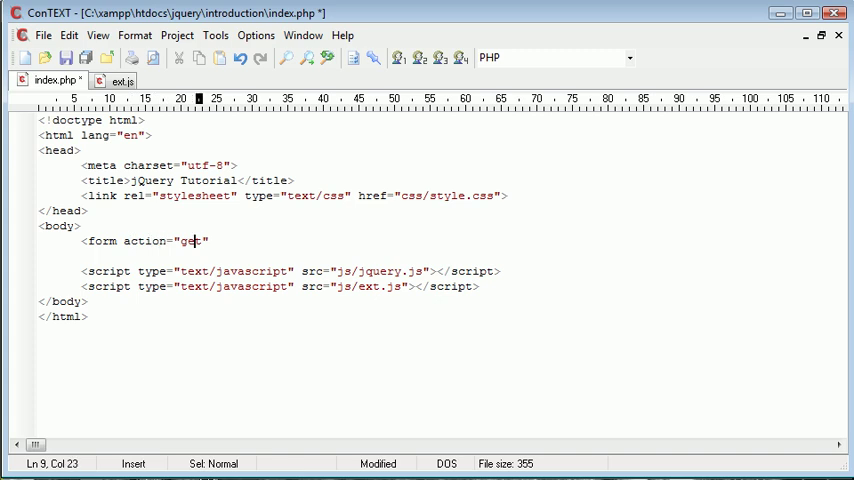
text(#" meth)
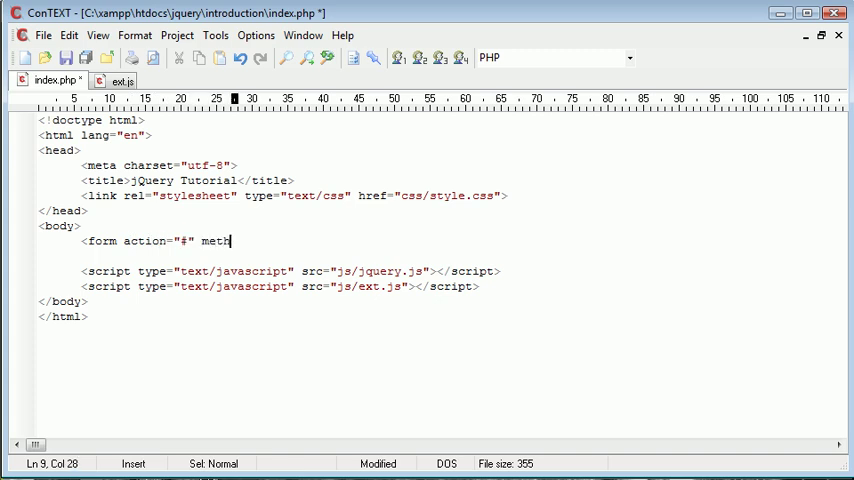
text(od="get")
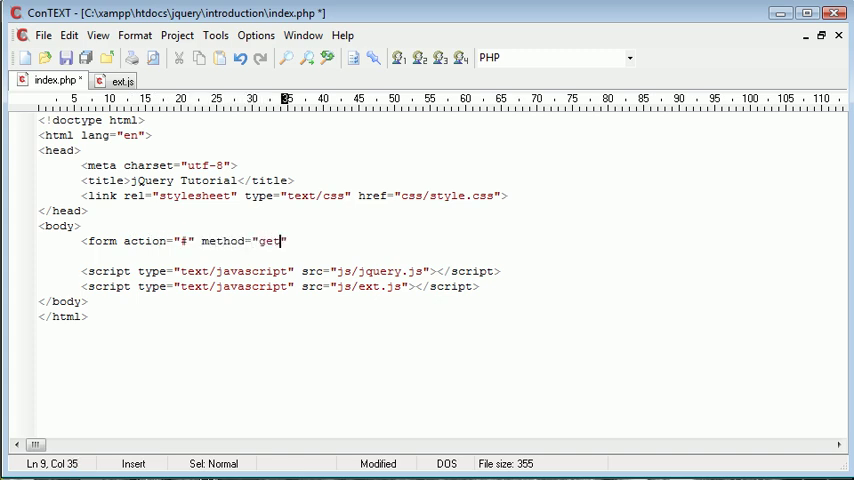
text(enctype="">)
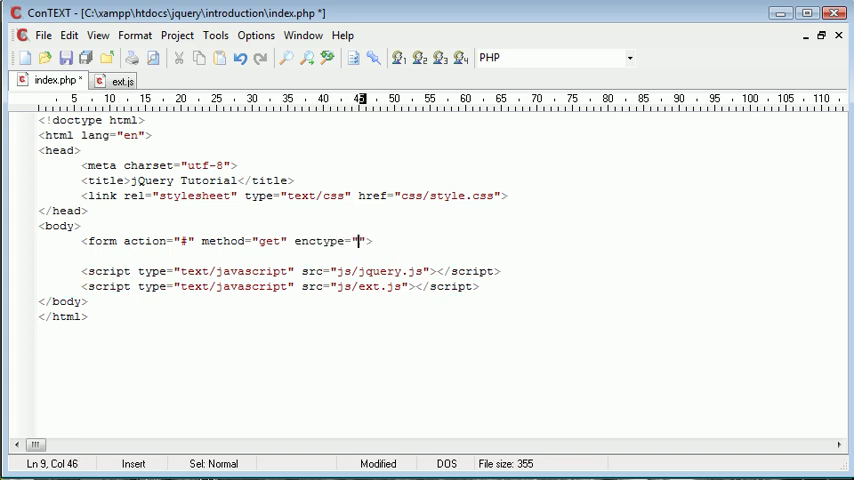
text(multipart/)
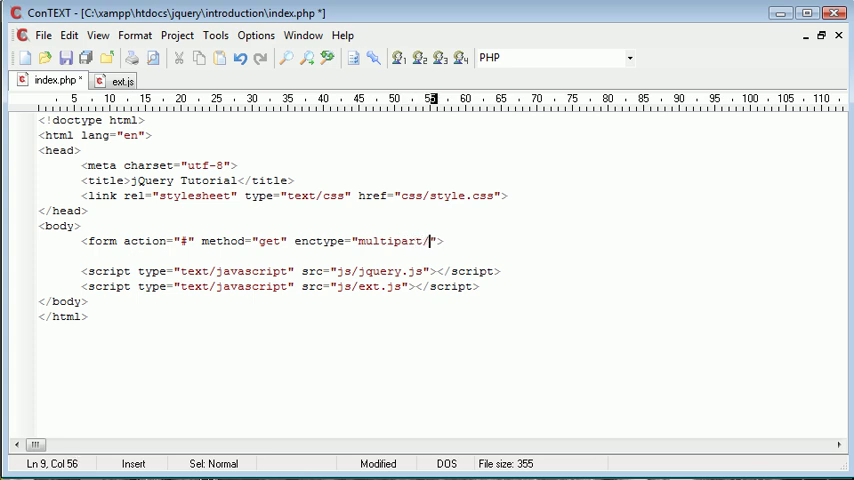
text(form-data">)
text(</form>)
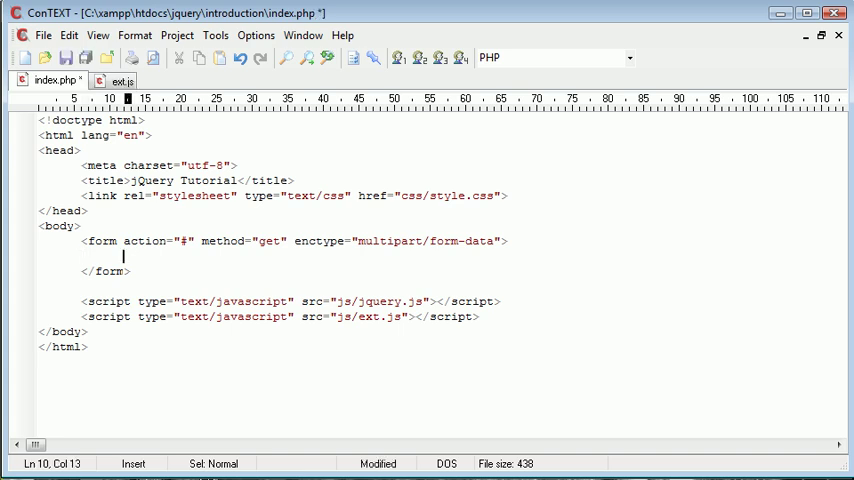
- Add paragraphs holding a file input, an Upload submit button and an add_more link
text(<p></p>)
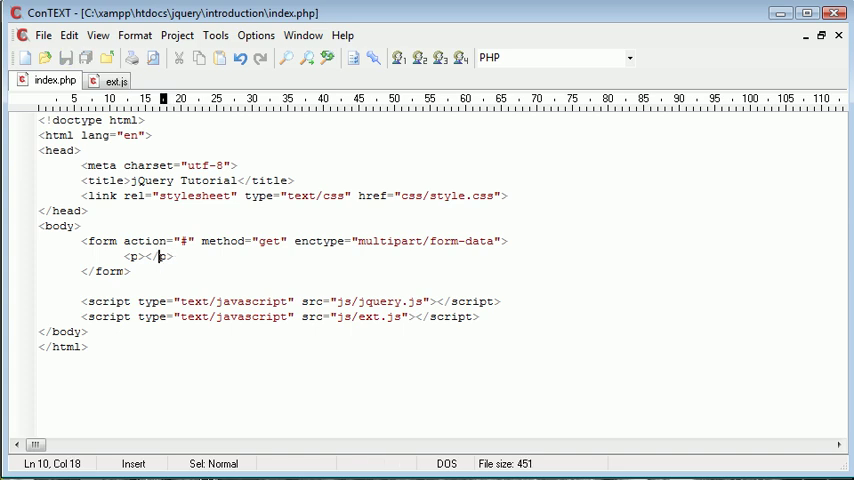
text(input type="" /)
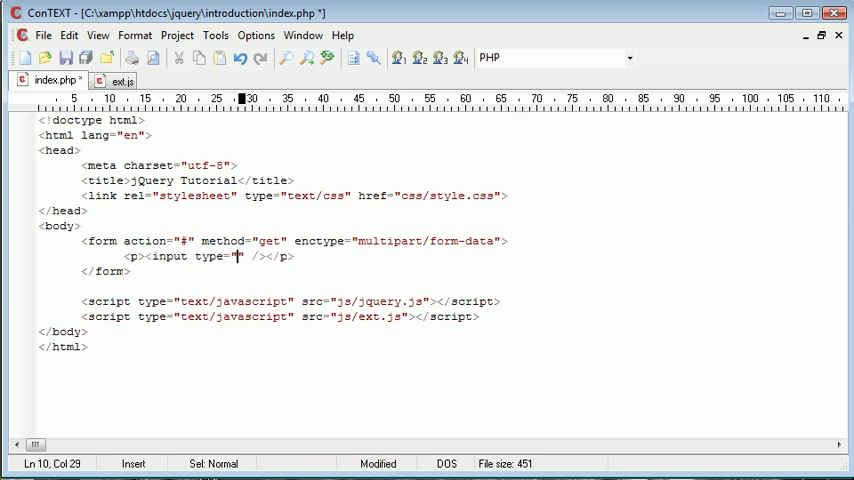
text(file)
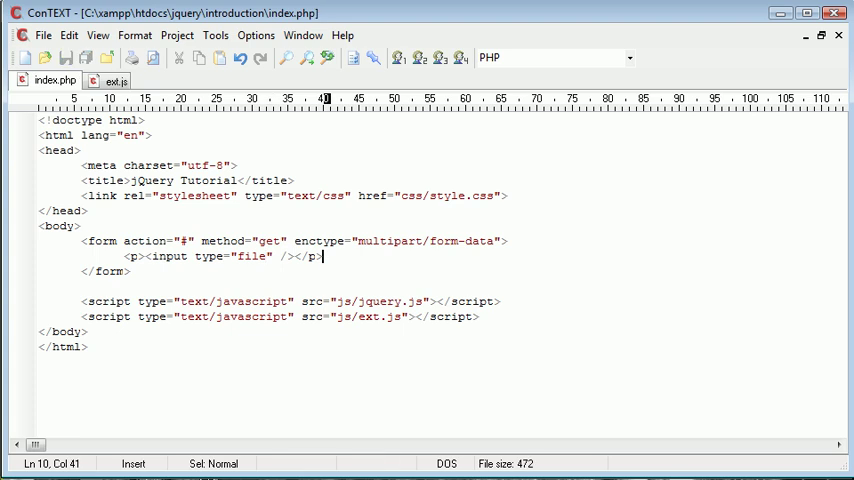
text(<p>)
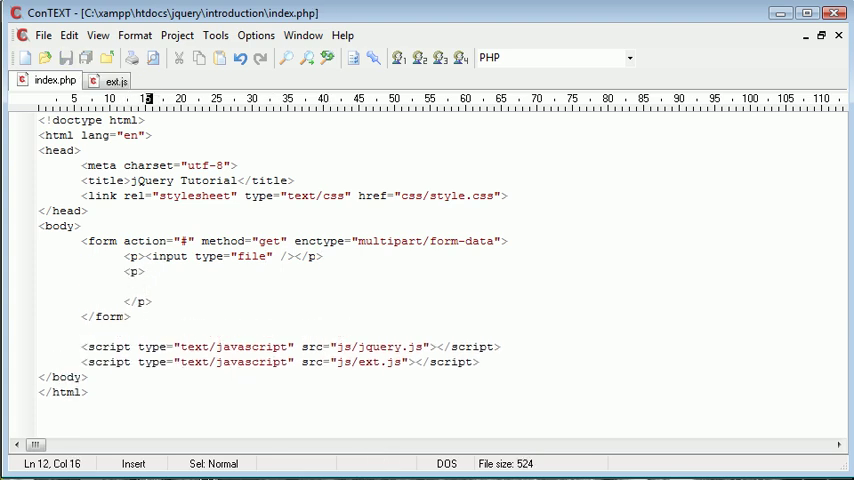
text(<input typ)
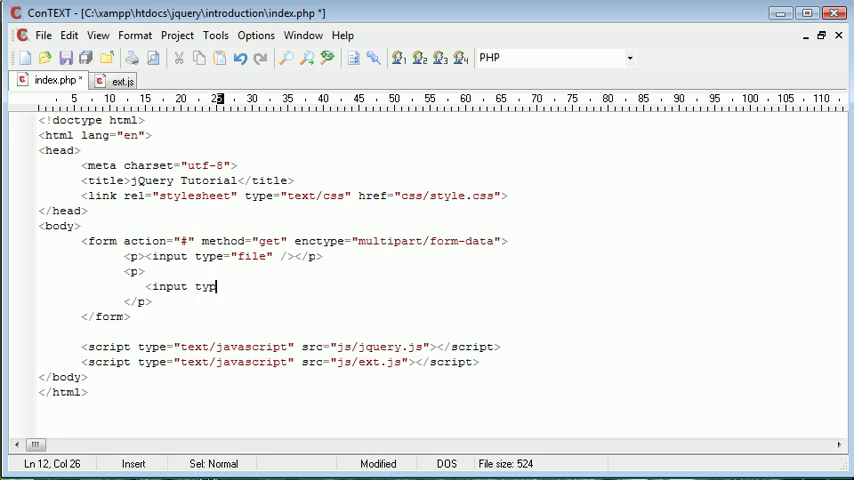
text(e="" />)
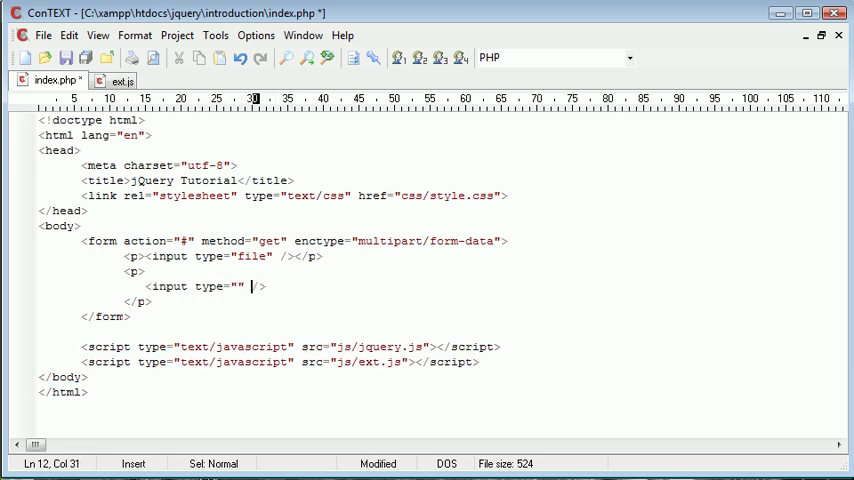
text(submit)
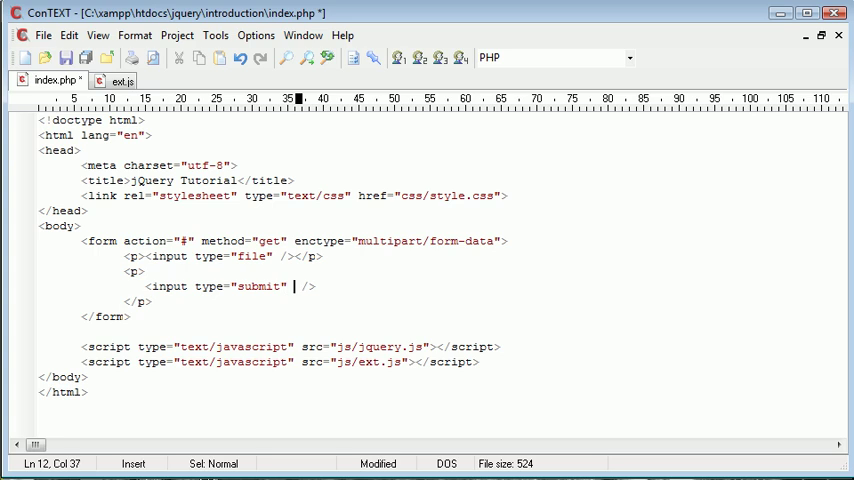
text(value="")
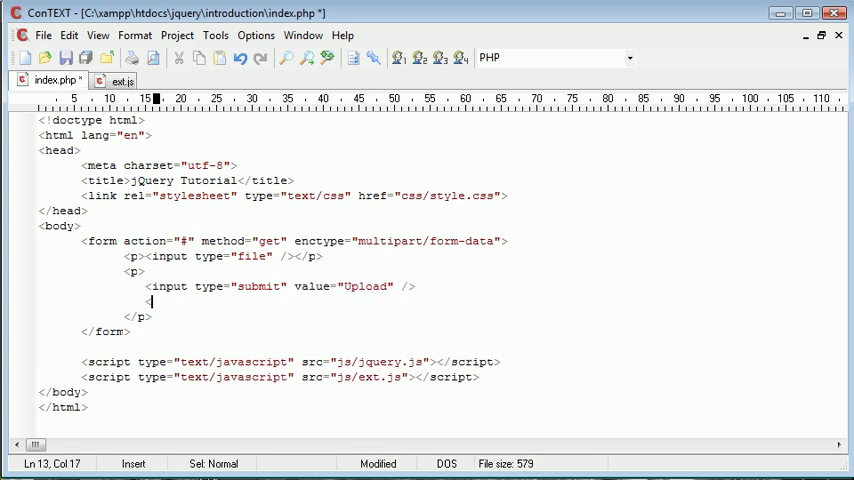
text(<a href="">)
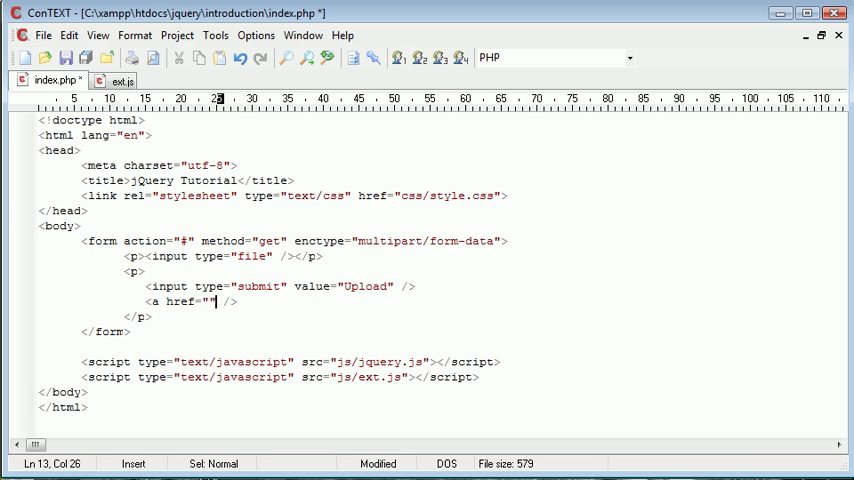
text(></a)
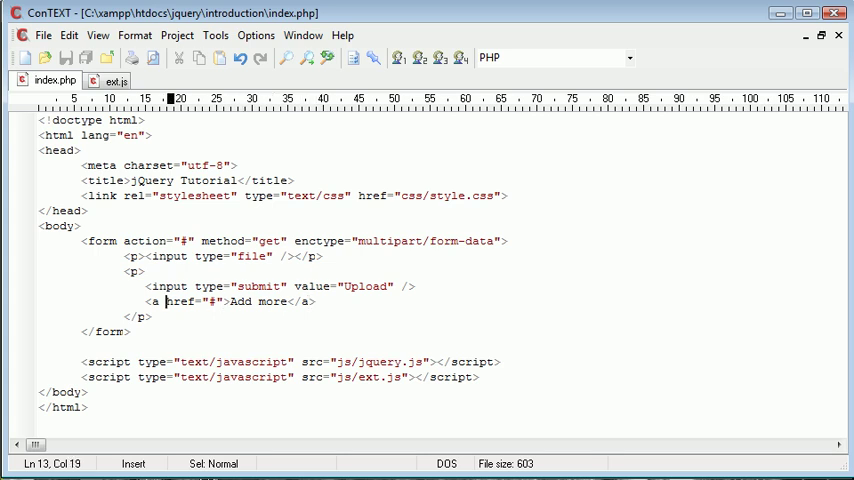
text(id="add")
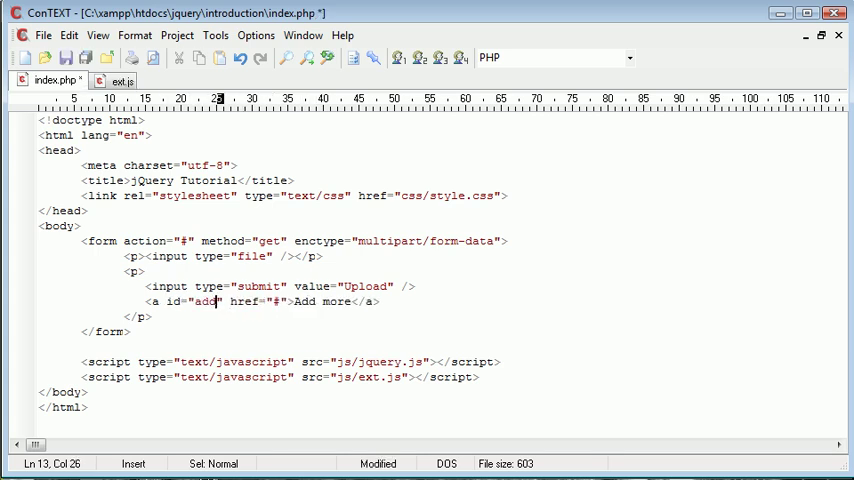
text(_more)
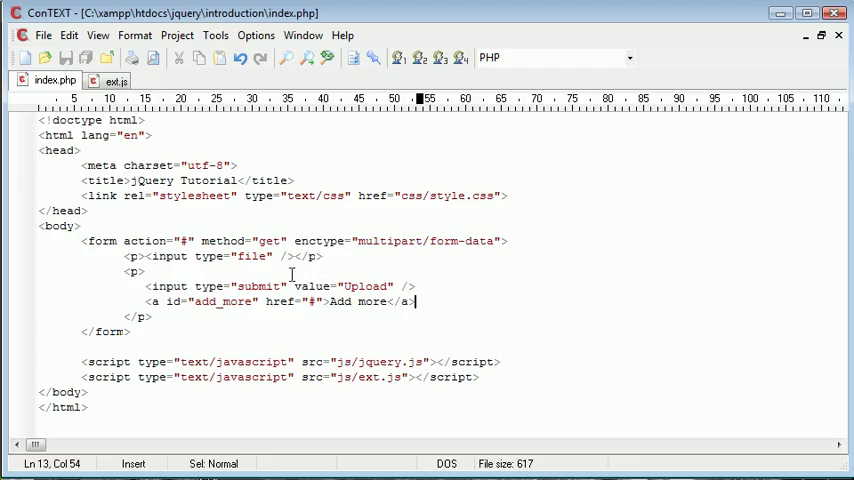
- Add name="file_1" to the file input tag
text(name=")
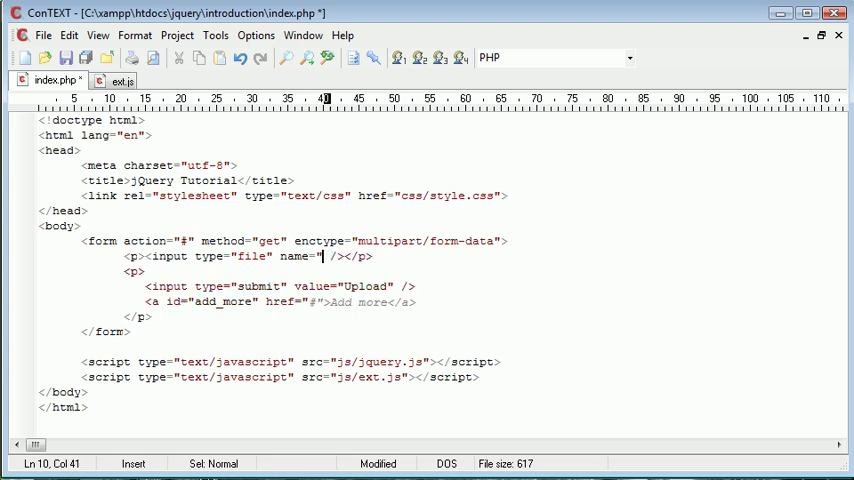
text(file_1)
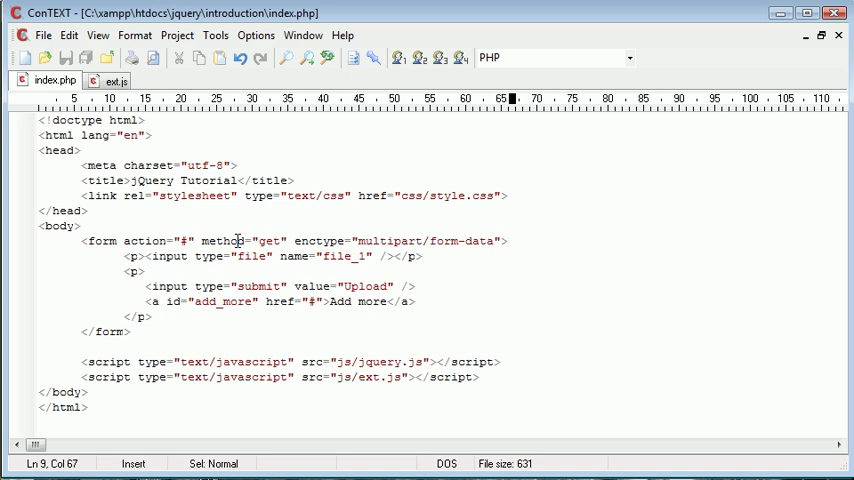
mouse_move(162, 271)
text( id=")
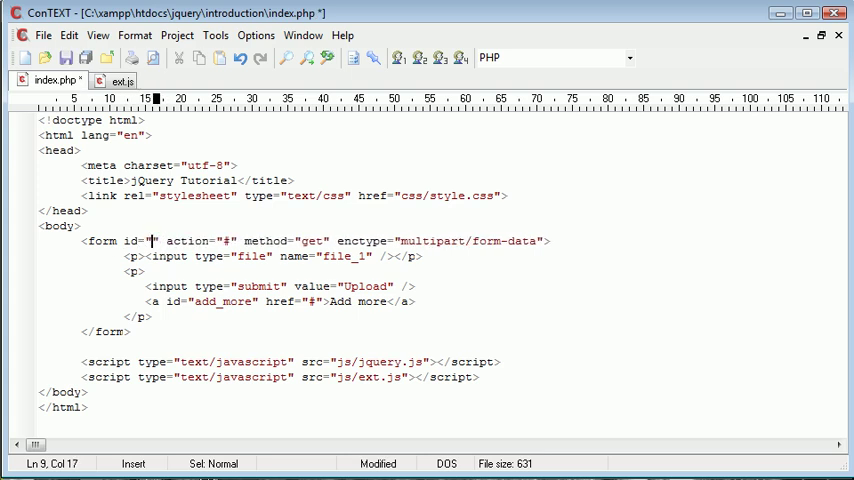
- Add id="file_upload" to the form tag
text(file_upload)
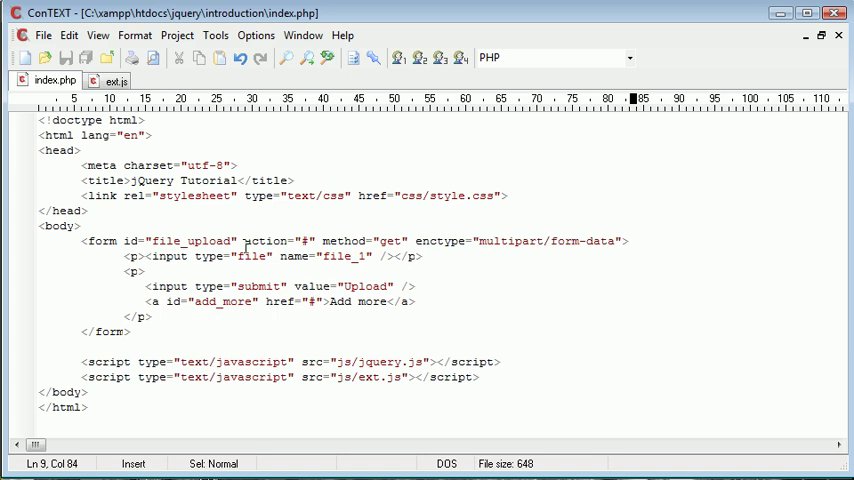
mouse_move(392, 377)
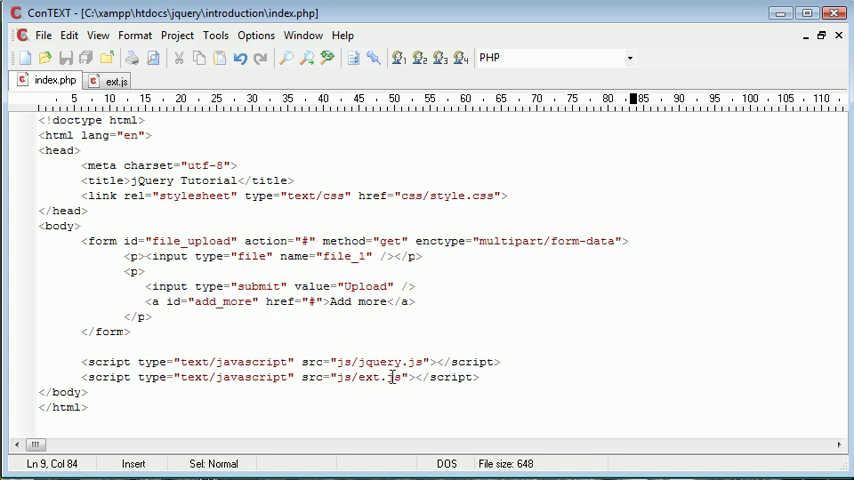
click(112, 80)
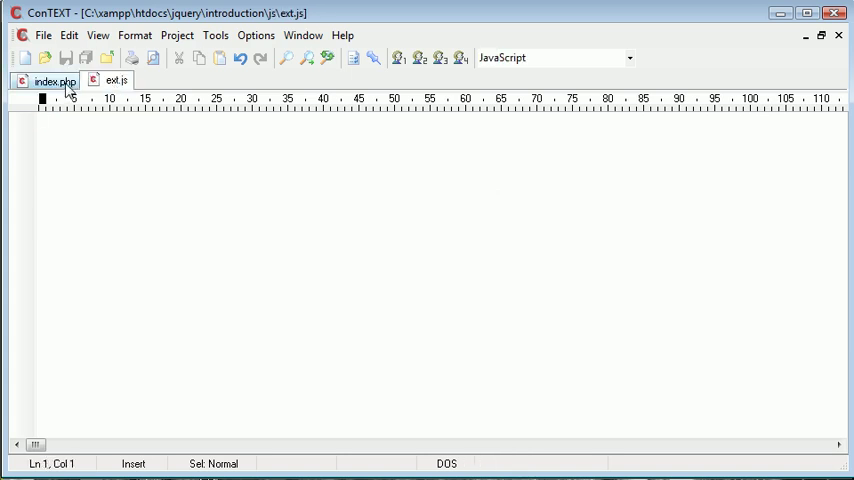
click(54, 80)
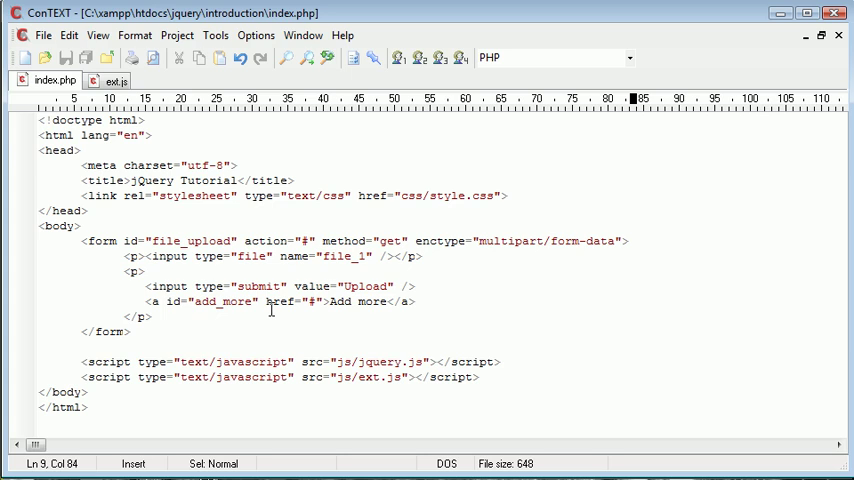
click(628, 241)
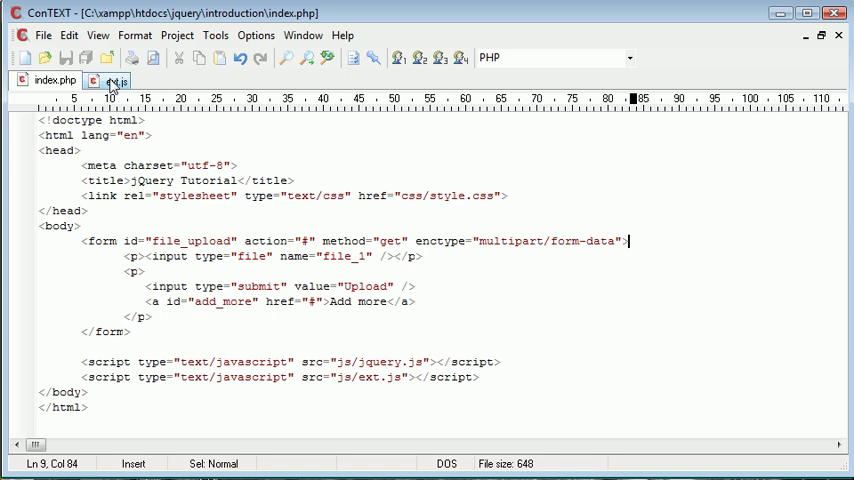
- In ext.js, write an empty $(document).ready(function() { }); wrapper
click(116, 80)
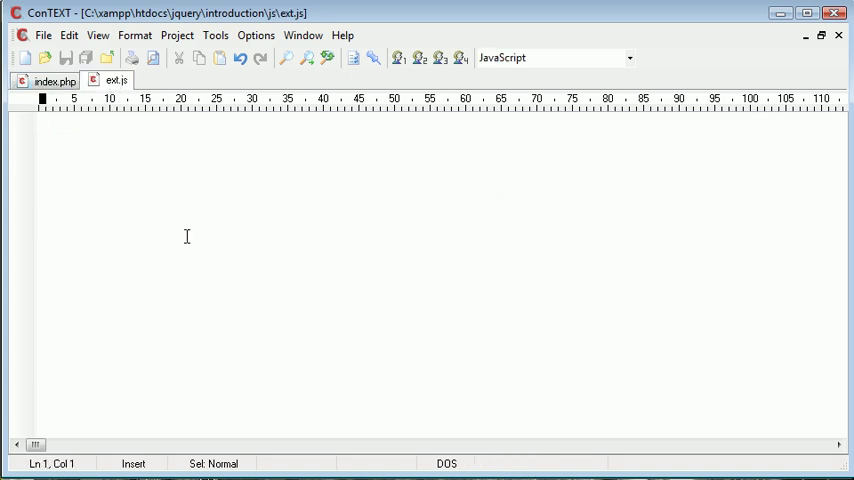
text($(docu)
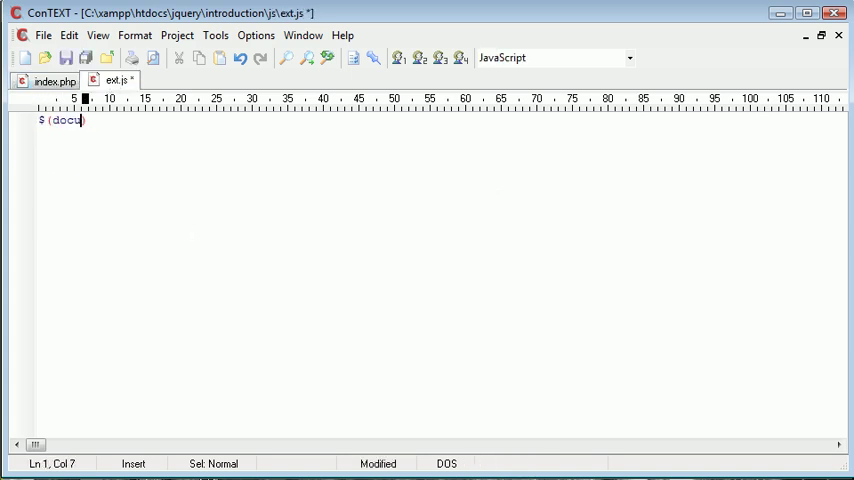
text(ment).ready(function() {)
text(});)
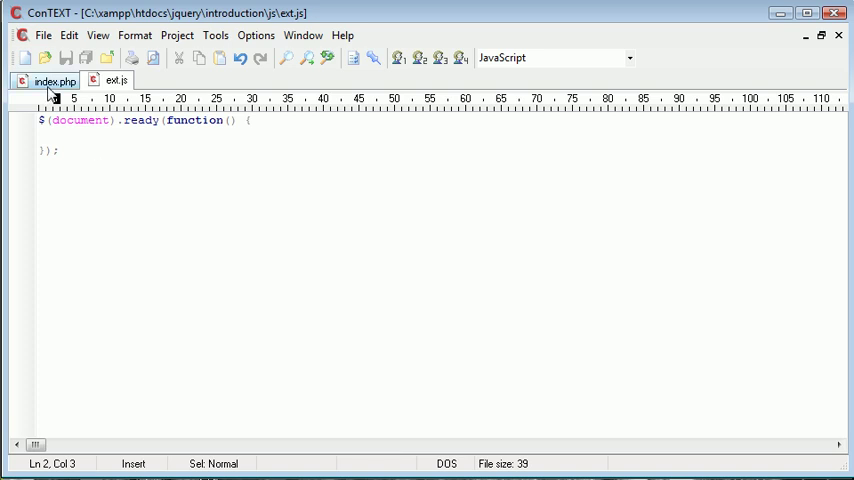
- Inside the ready block, add an empty $('#add_more').click(function() { }); handler
click(55, 80)
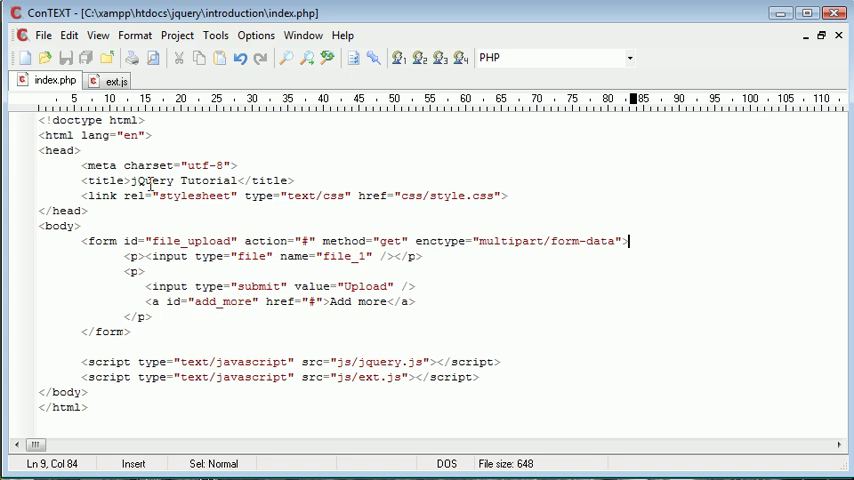
click(111, 80)
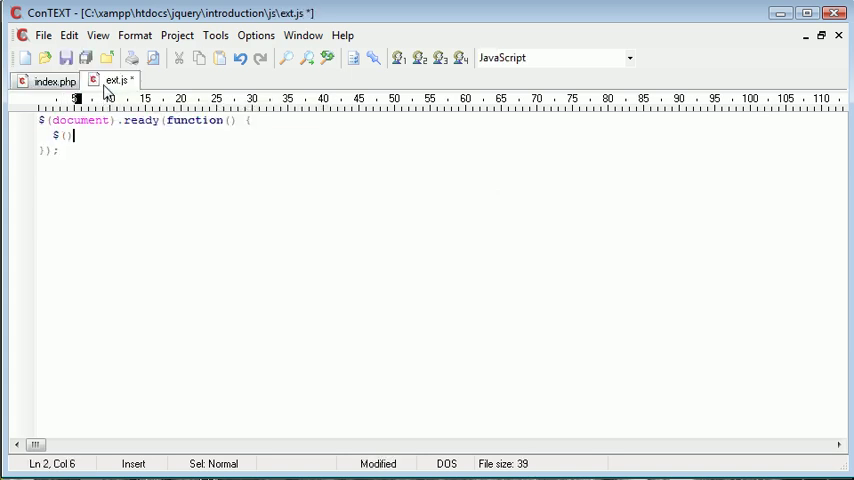
text('#add)
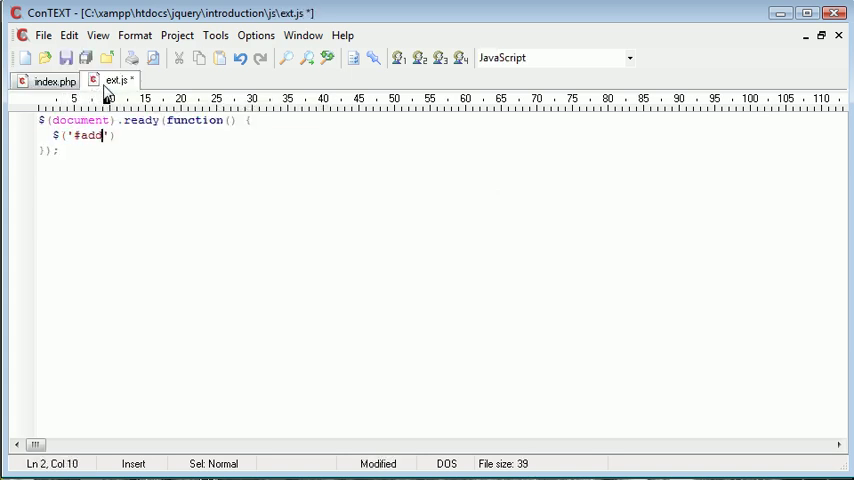
text(_more').click();)
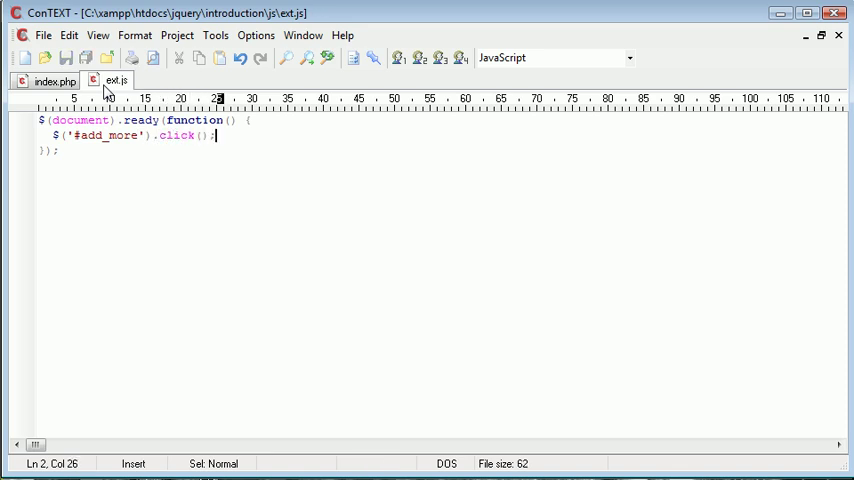
text(function()
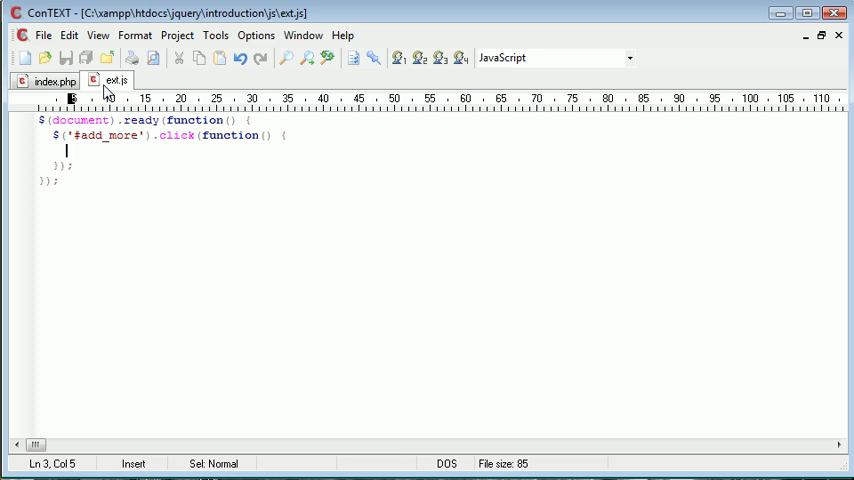
- Type "var current_count =" in the click handler, checking the index.php markup
text(var cur)
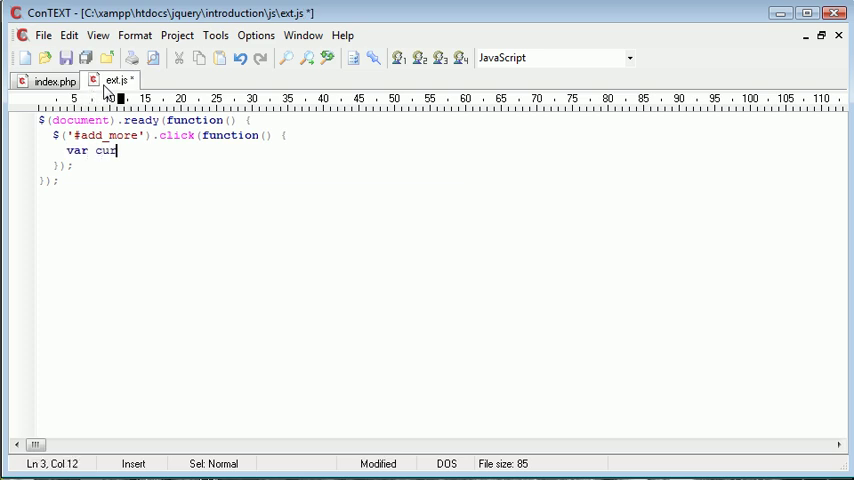
text(rent_file)
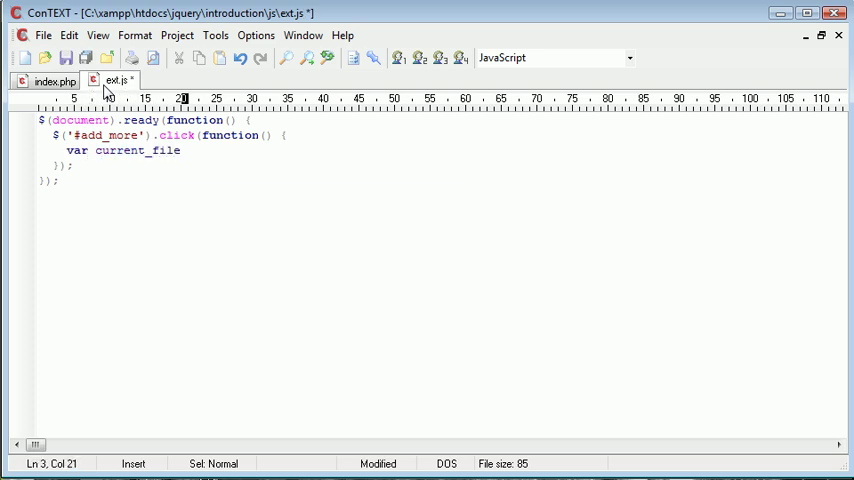
text(count =)
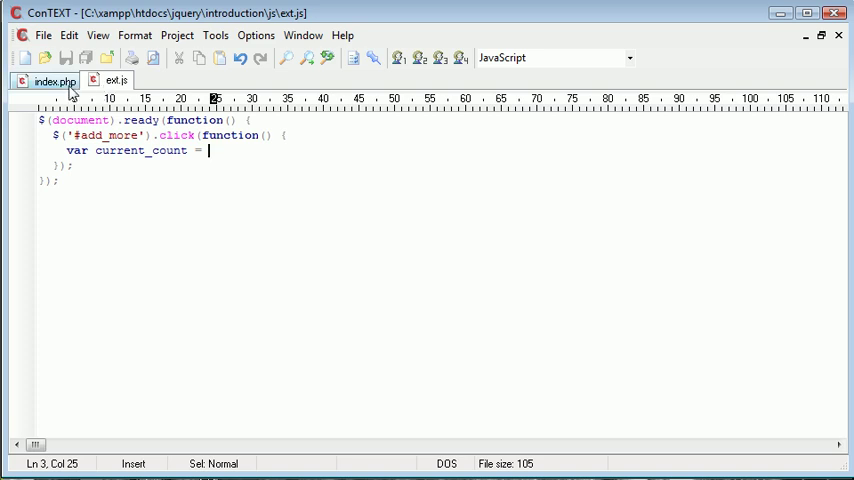
click(53, 80)
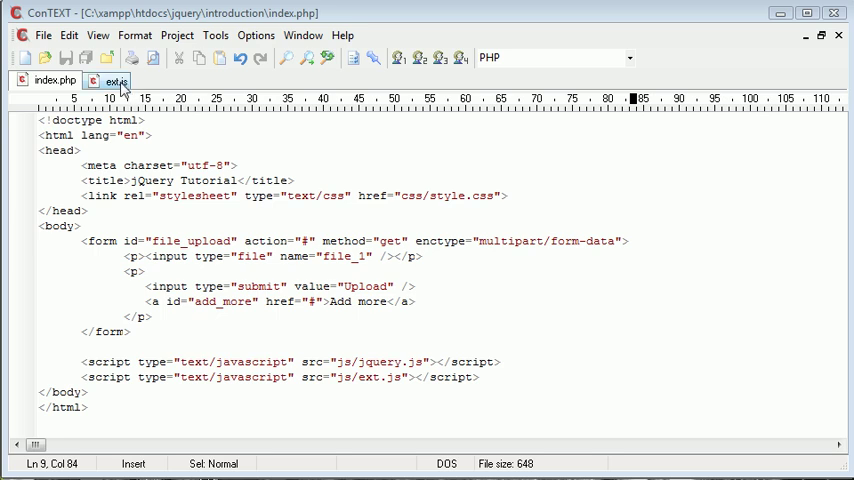
click(111, 80)
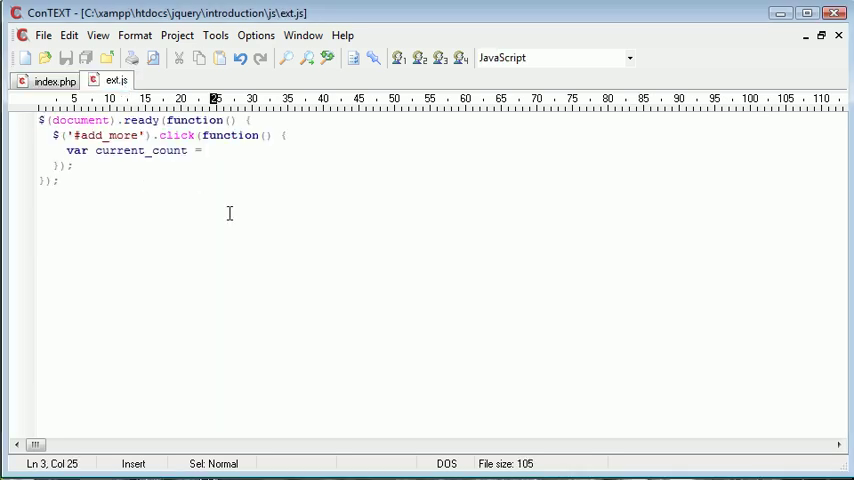